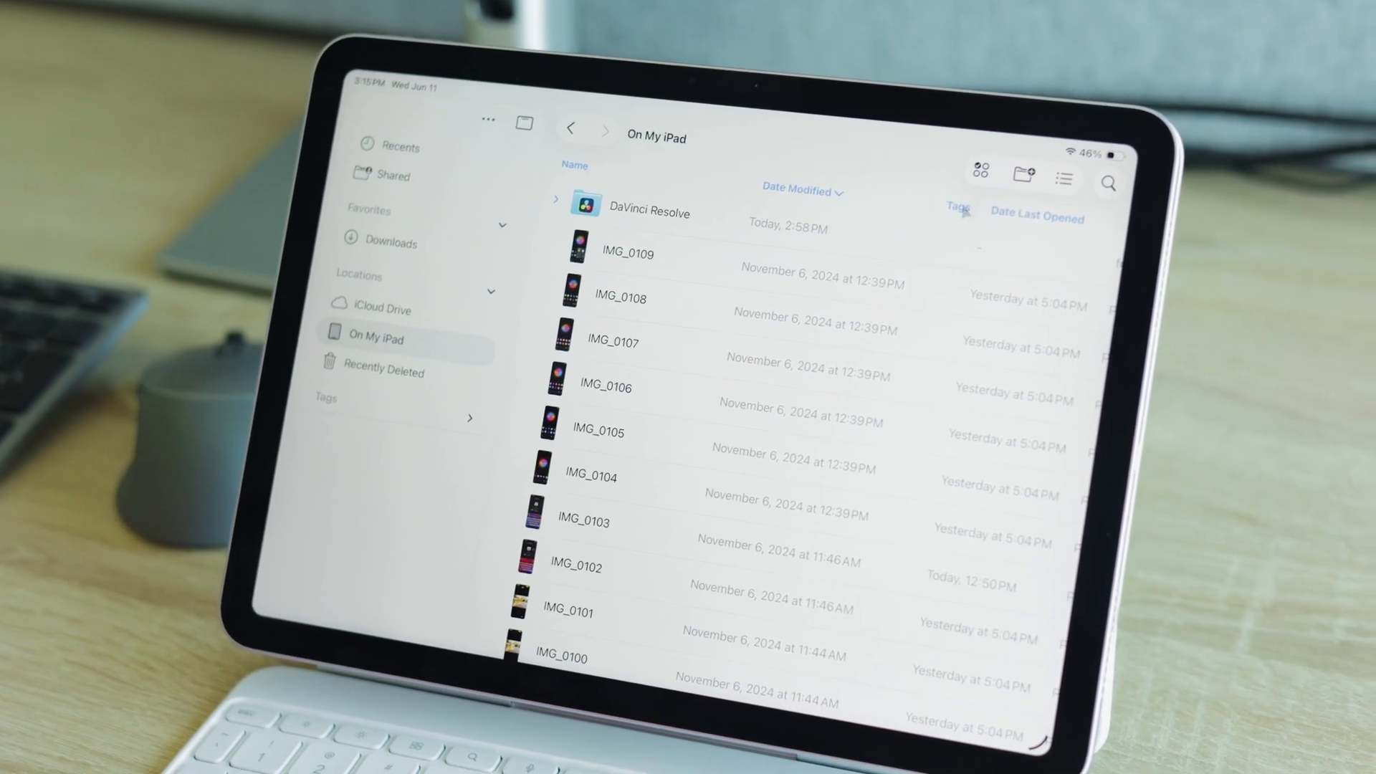
# - Sort On My iPad by Date Last Opened and preview IMG_0109 in its own window
pyautogui.click(1036, 218)
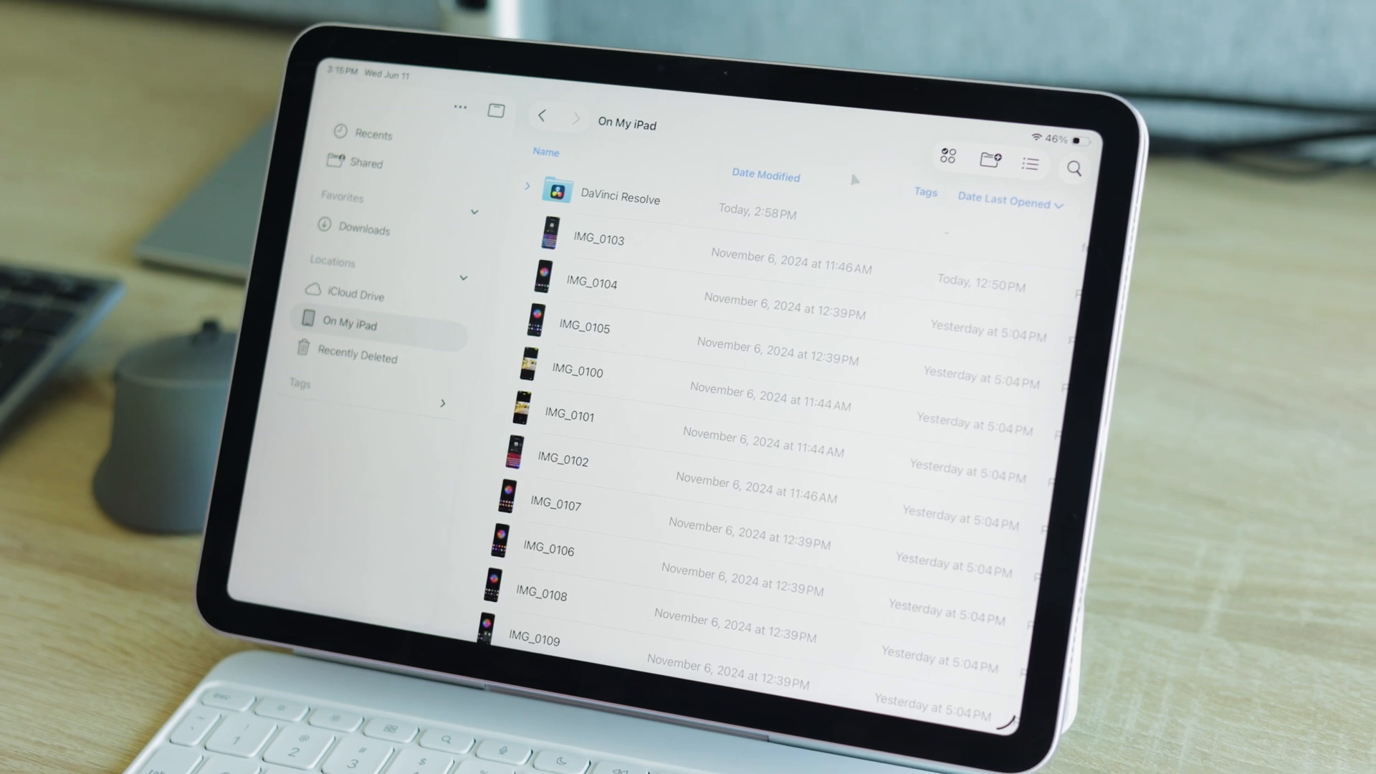
pyautogui.click(765, 168)
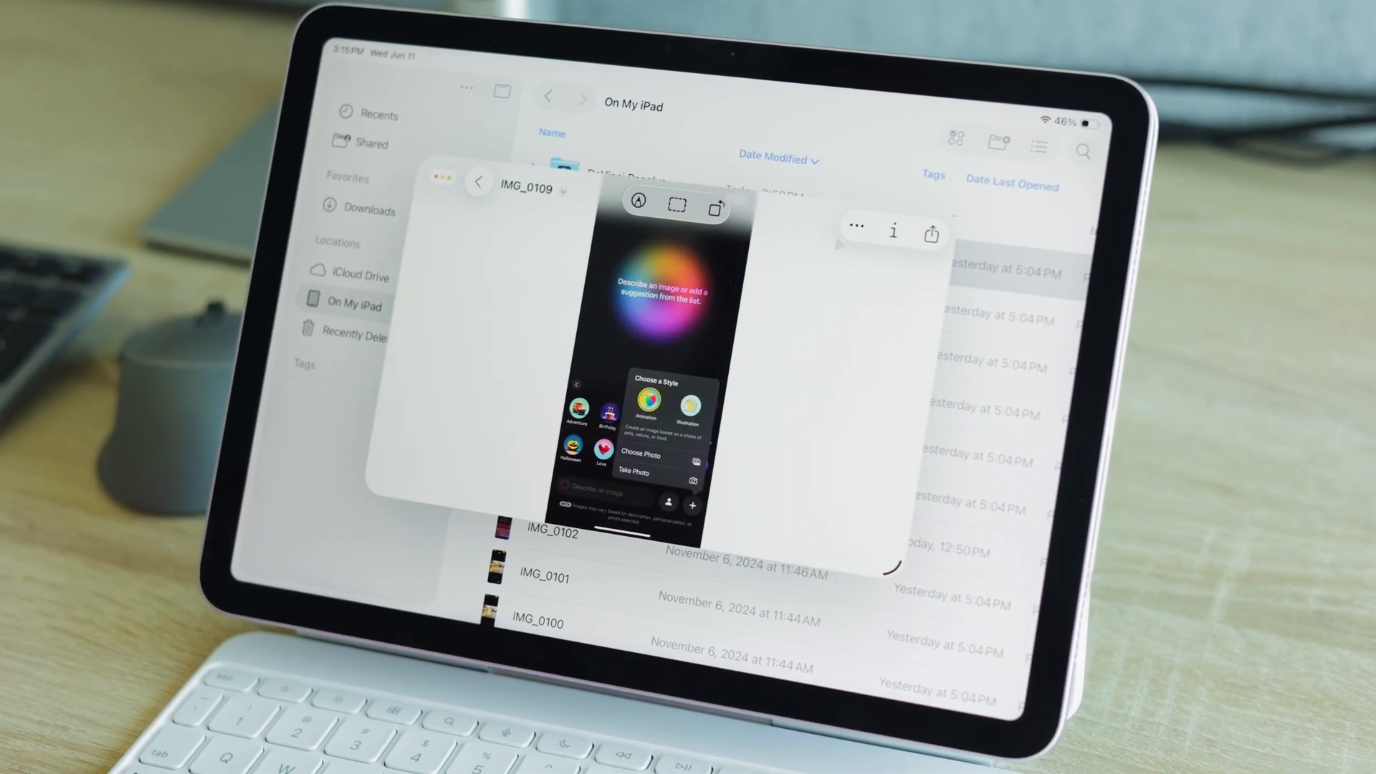
pyautogui.click(638, 207)
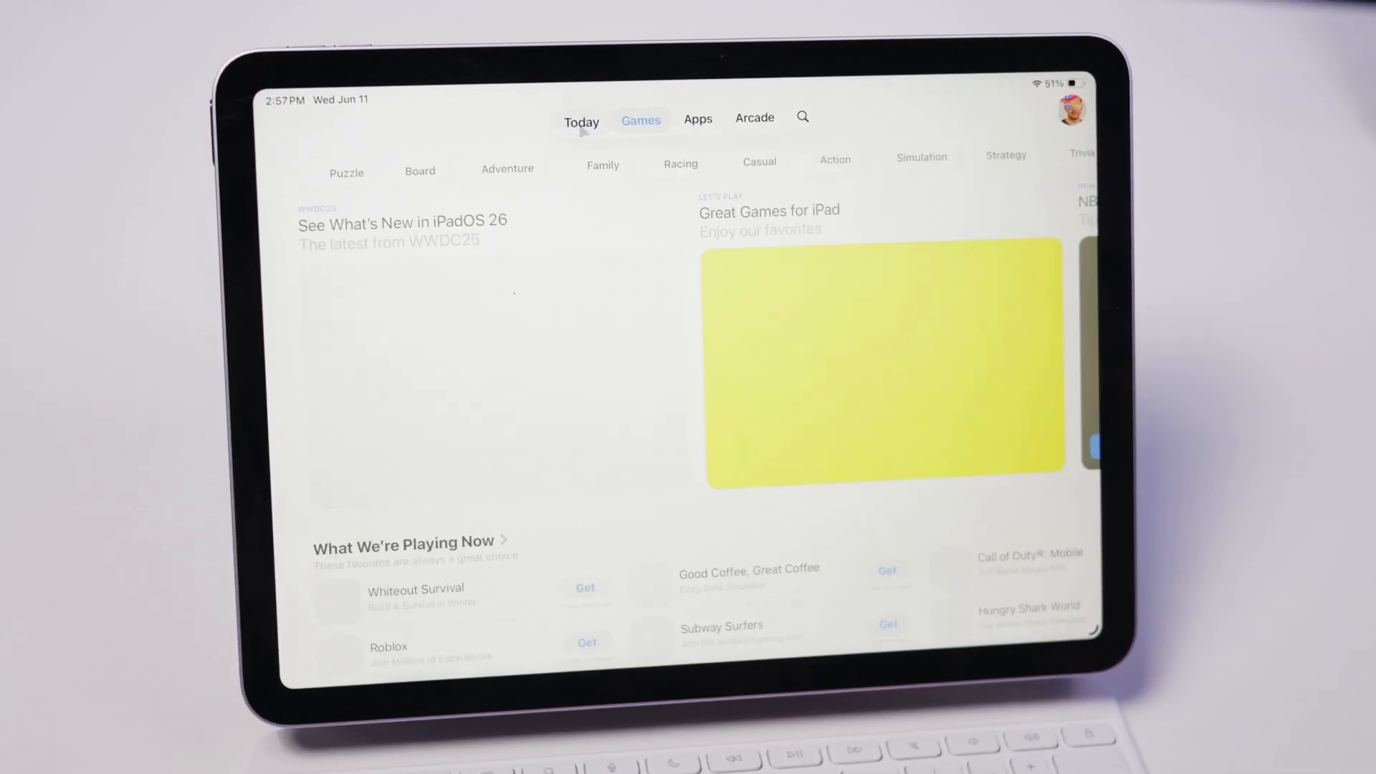
# - Switch the App Store to its Games section with categories and featured collections
pyautogui.click(581, 121)
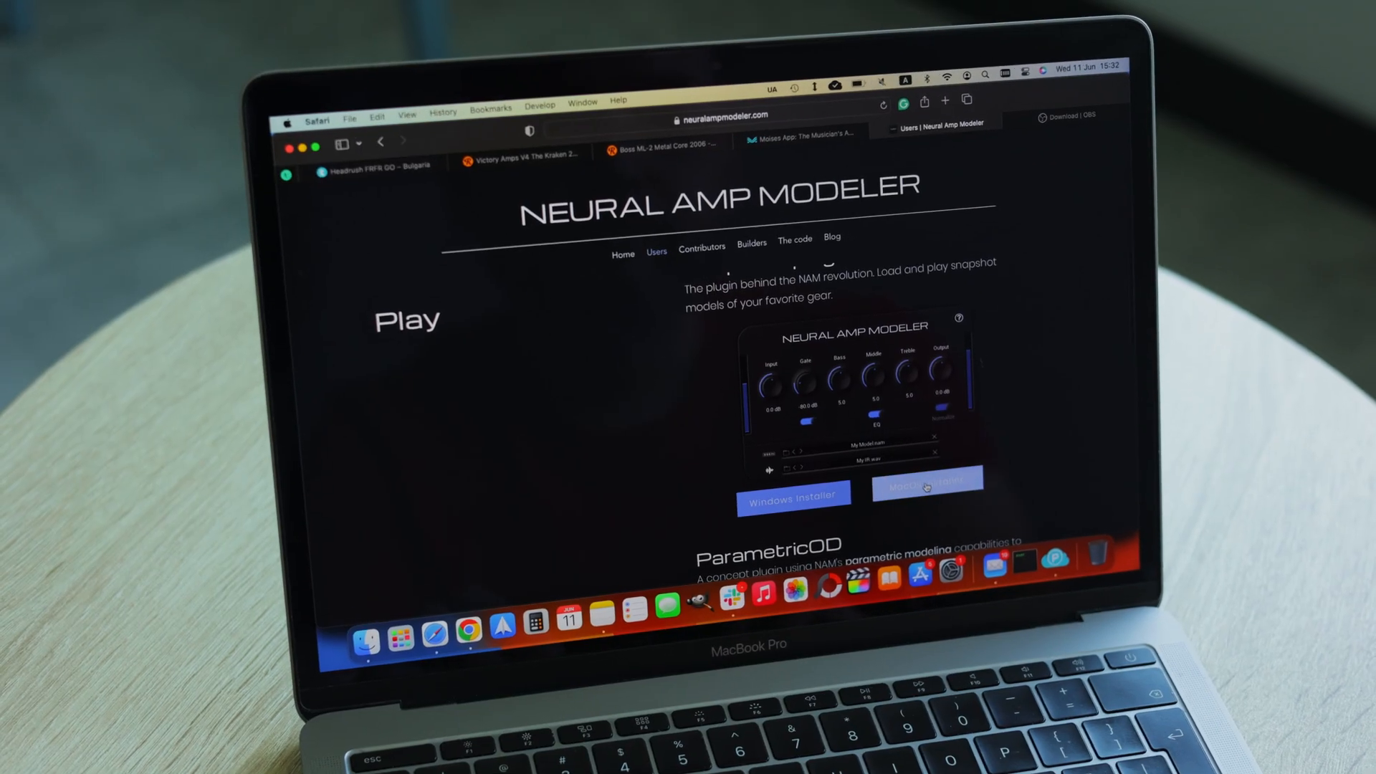
# - Save the Neural Amp Modeler Mac installer and reach the OBS macOS installer downloads
pyautogui.click(926, 489)
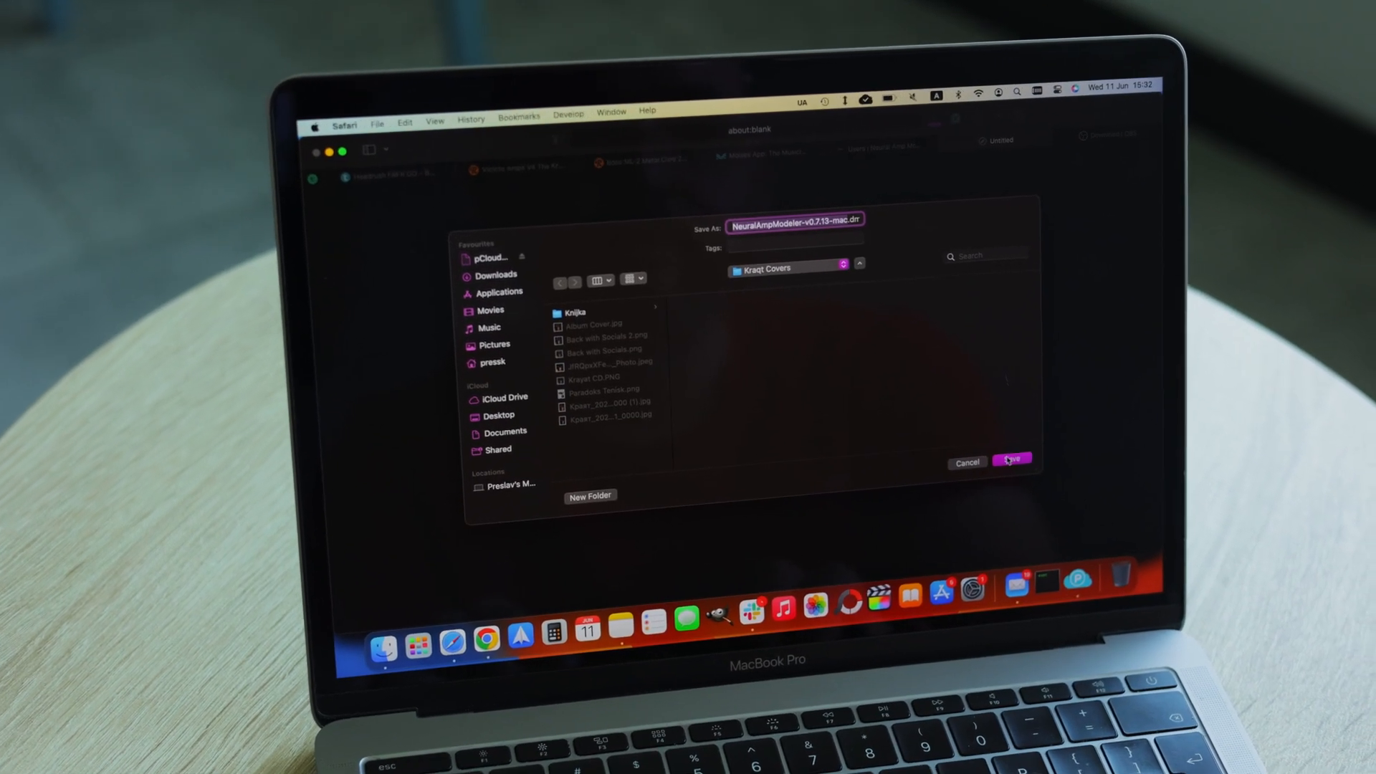
pyautogui.click(1012, 463)
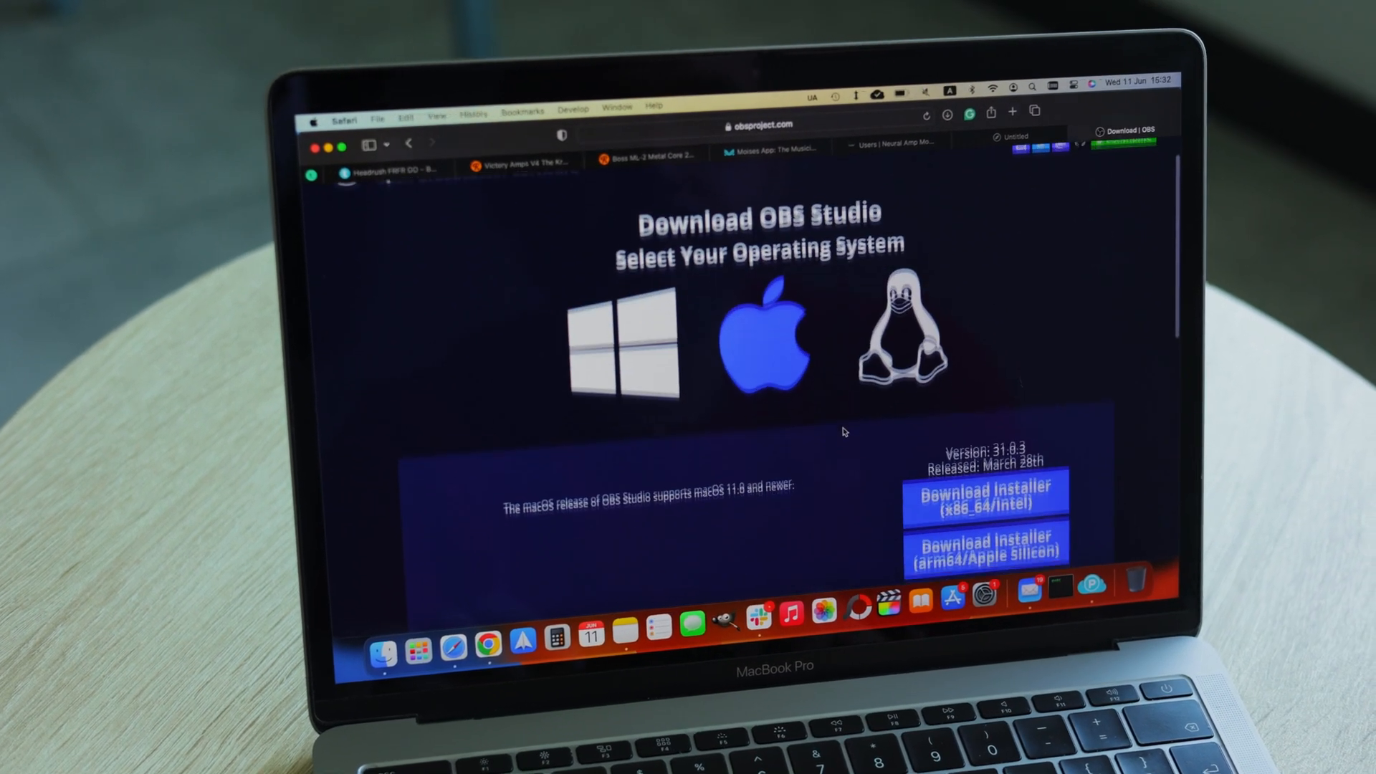
pyautogui.scroll(-3)
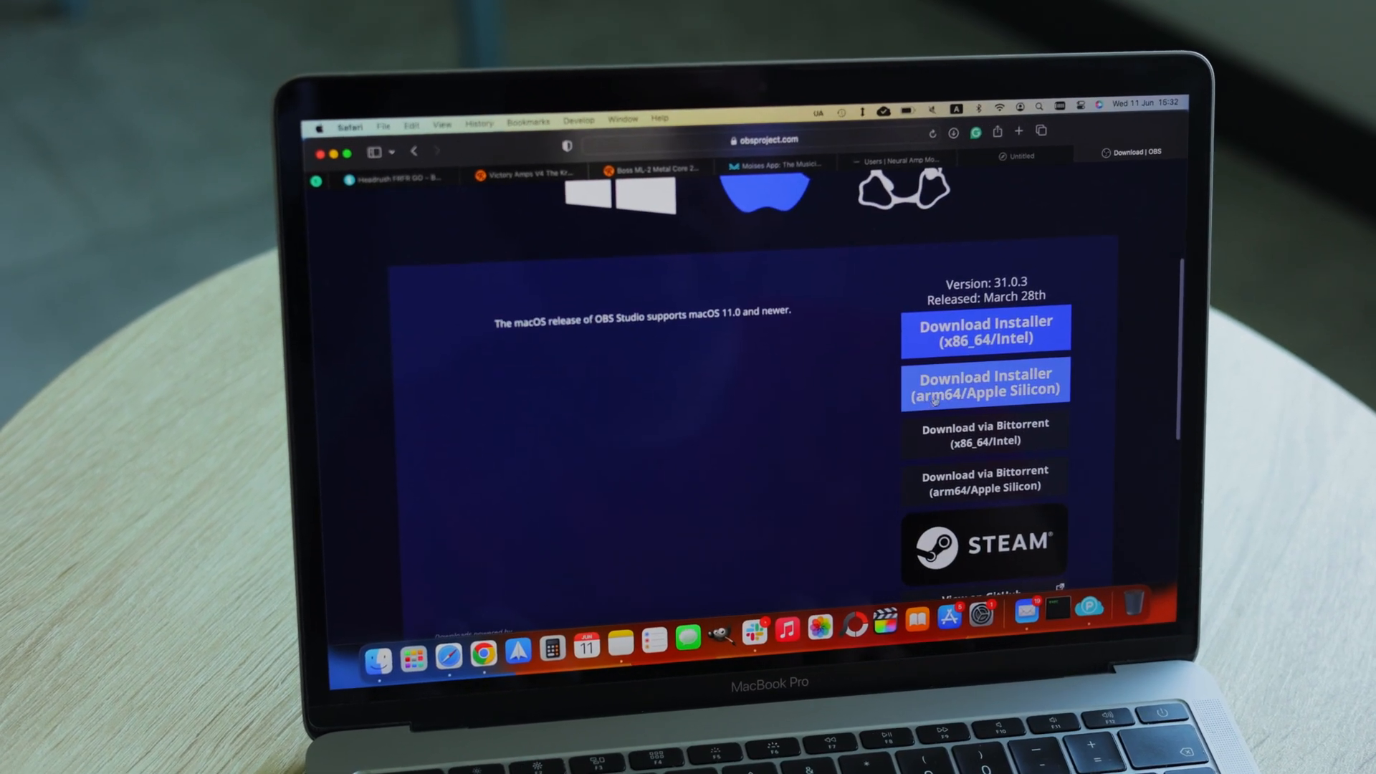
pyautogui.scroll(-3)
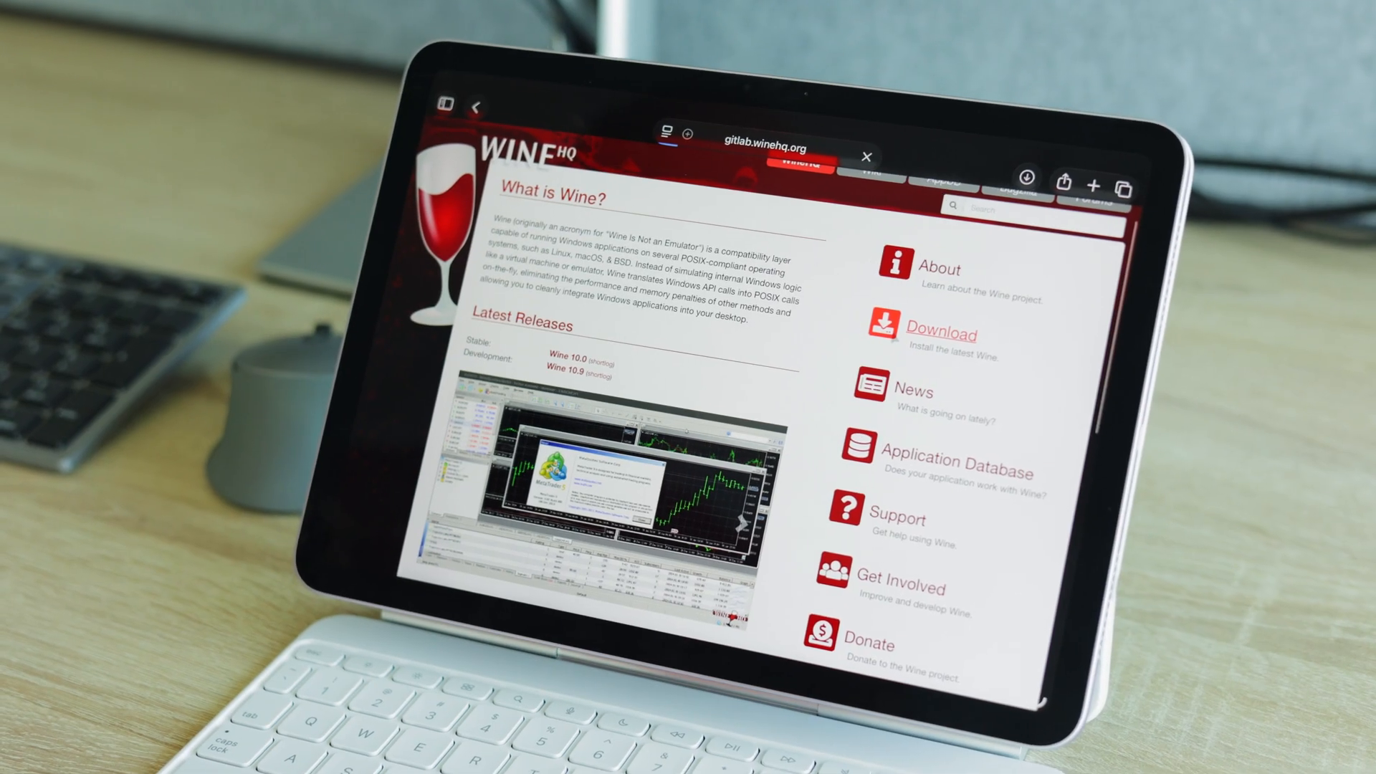
# - Reach the WineHQ Download wiki page listing supported Wine binary packages
pyautogui.click(941, 335)
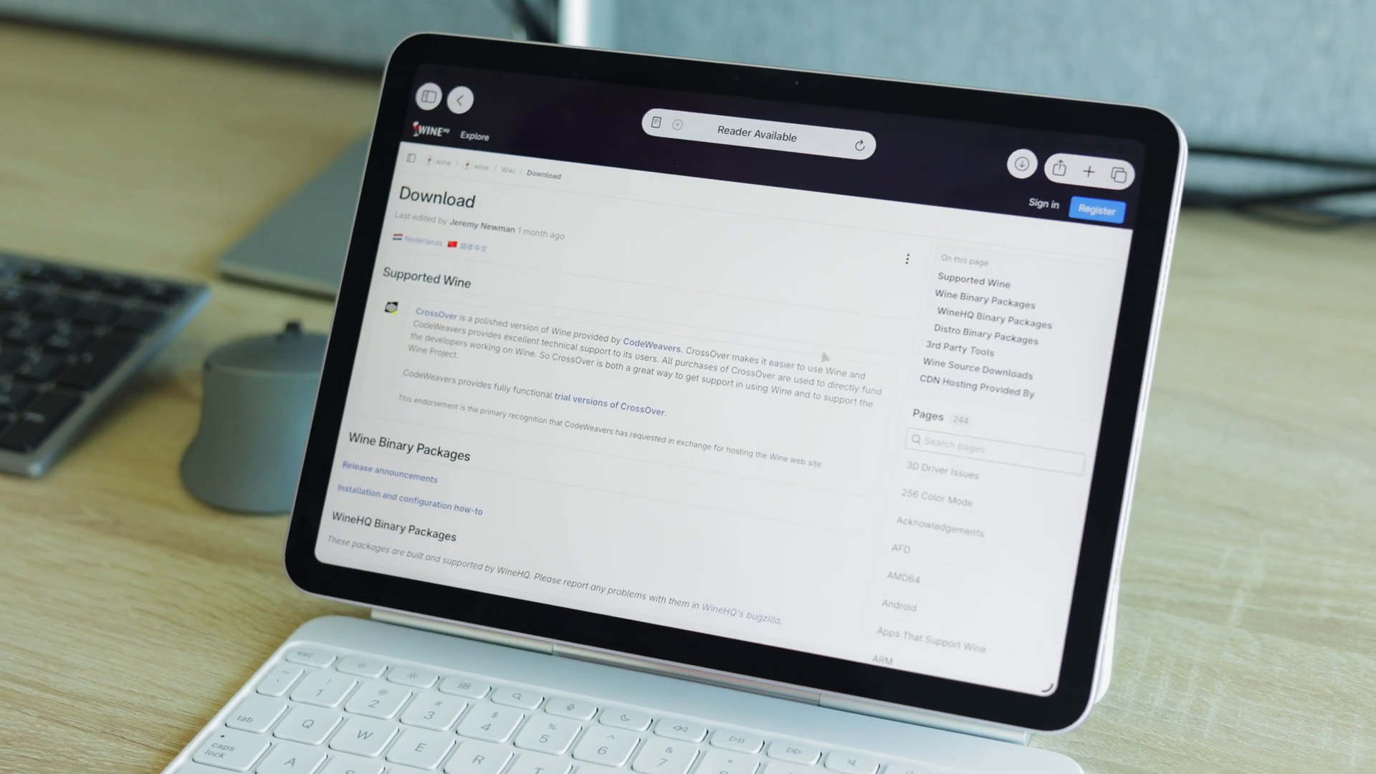
pyautogui.scroll(-3)
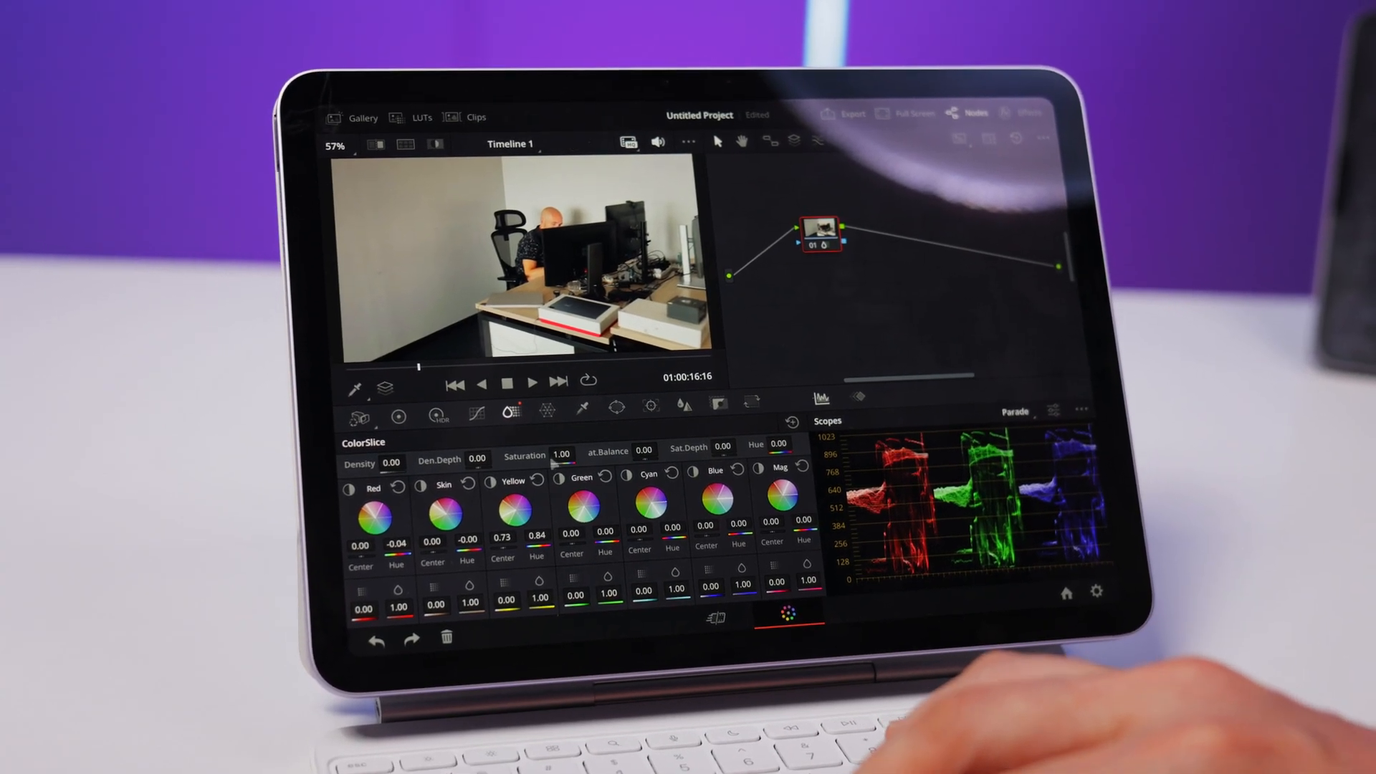
# - Show the ColorSlice palette and RGB parade scope for the Timeline 1 clip
pyautogui.click(528, 385)
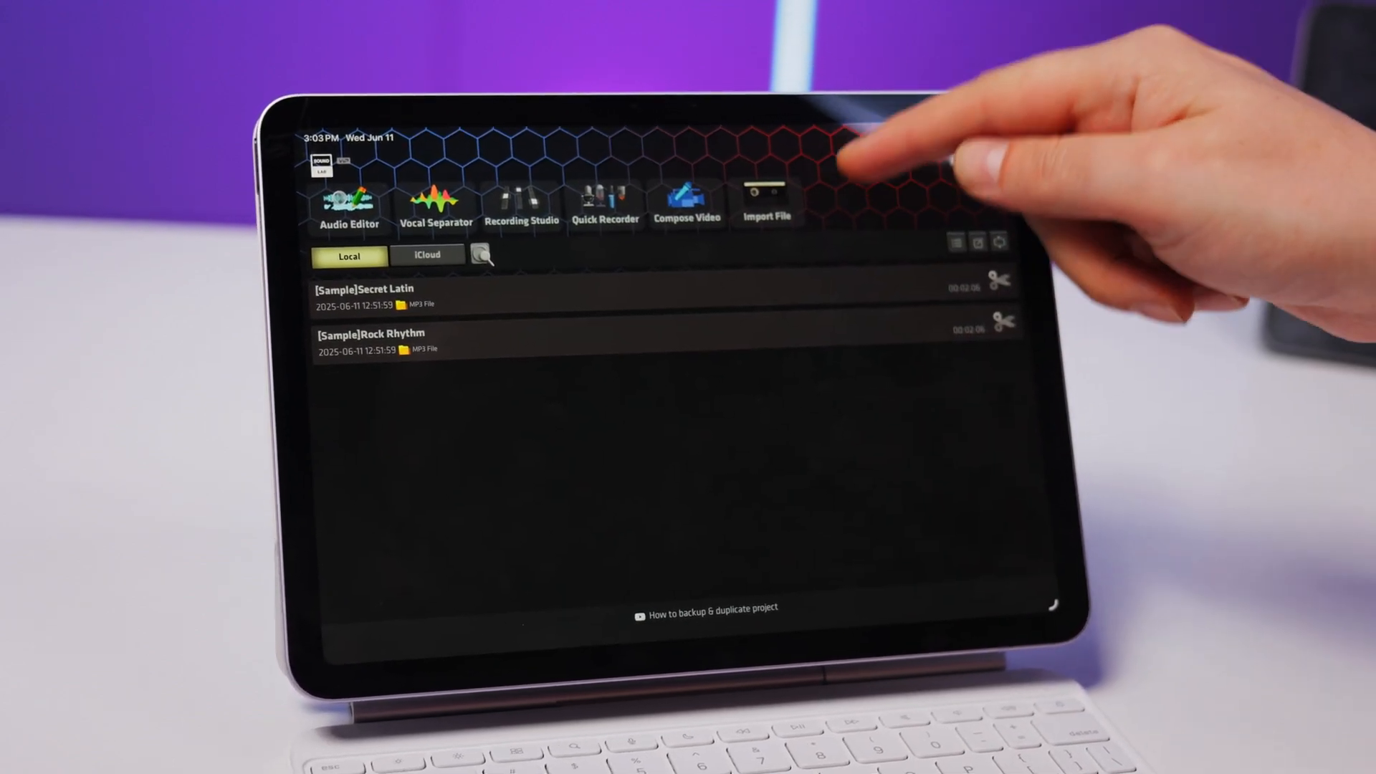
# - Show IMG_0104's Adjust Size dialog at 1290 by 2796 pixels with proportional scaling
pyautogui.click(766, 202)
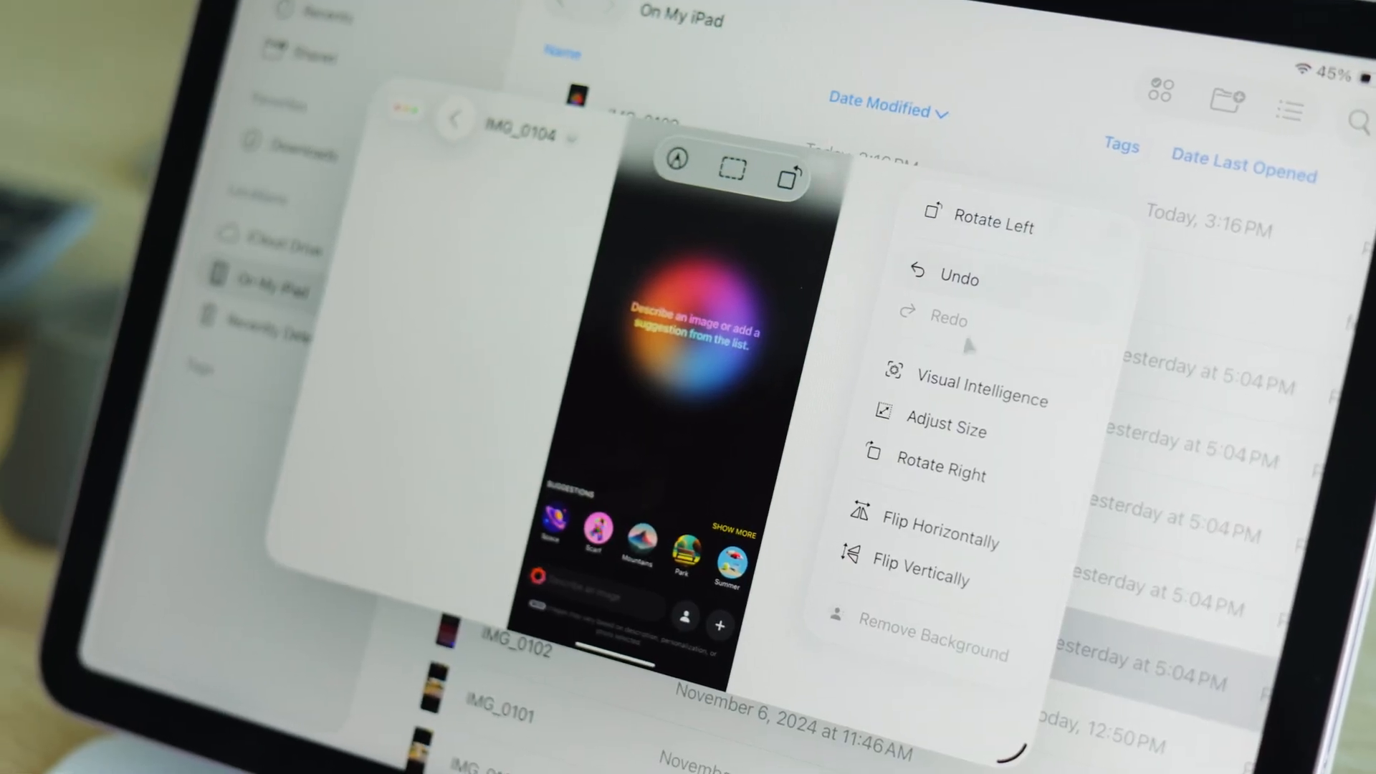
pyautogui.click(947, 429)
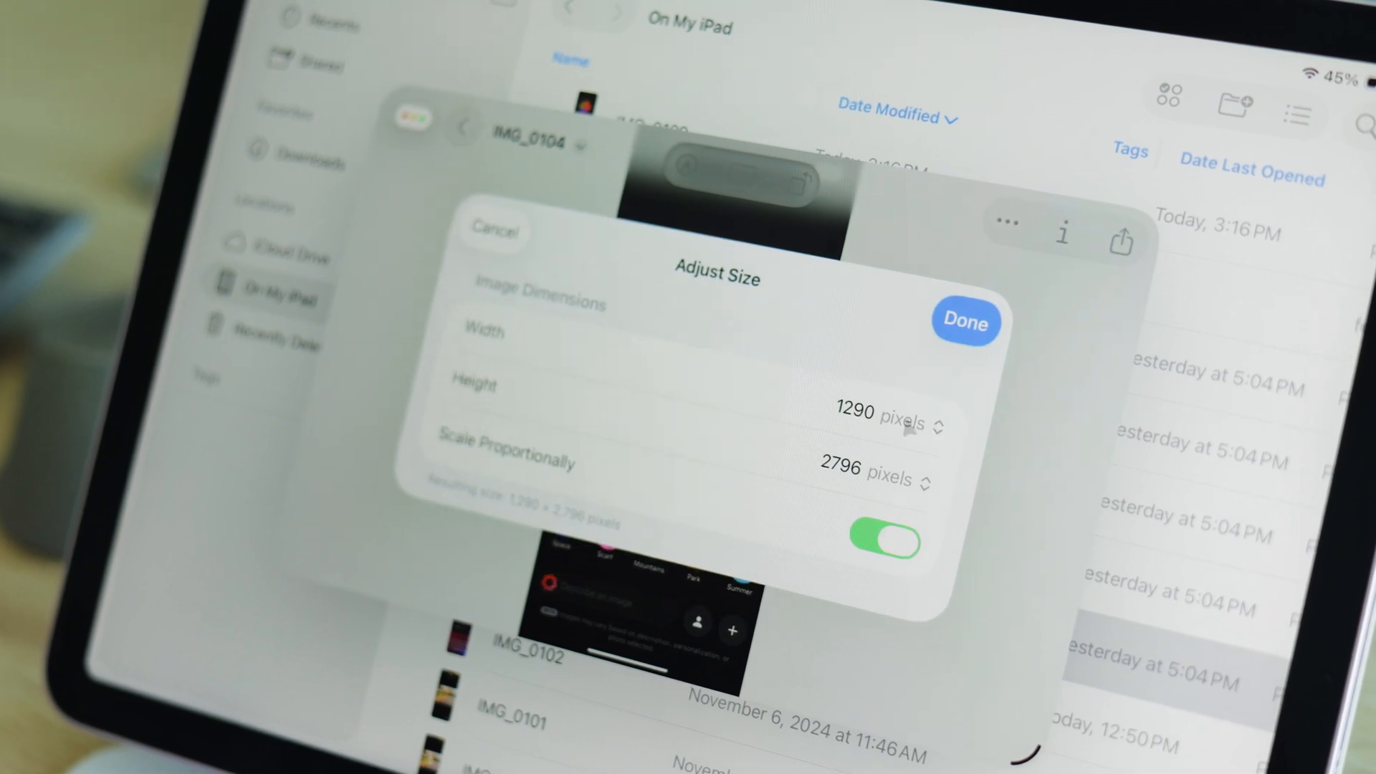